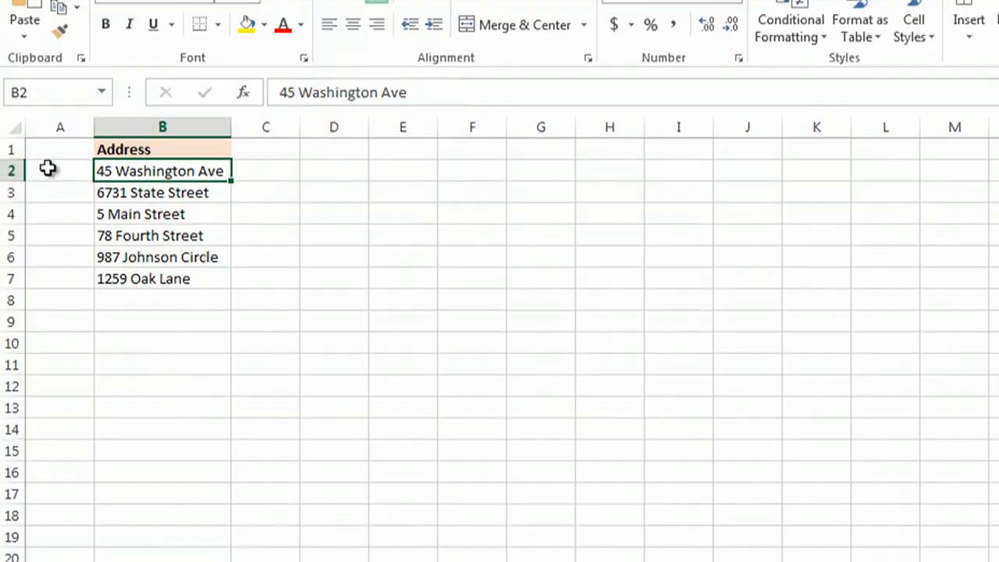
- Enter the house number 45 in cell A2 beside the first address
{"action": "left_click", "coordinate": [59, 170]}
{"action": "type", "text": "45"}
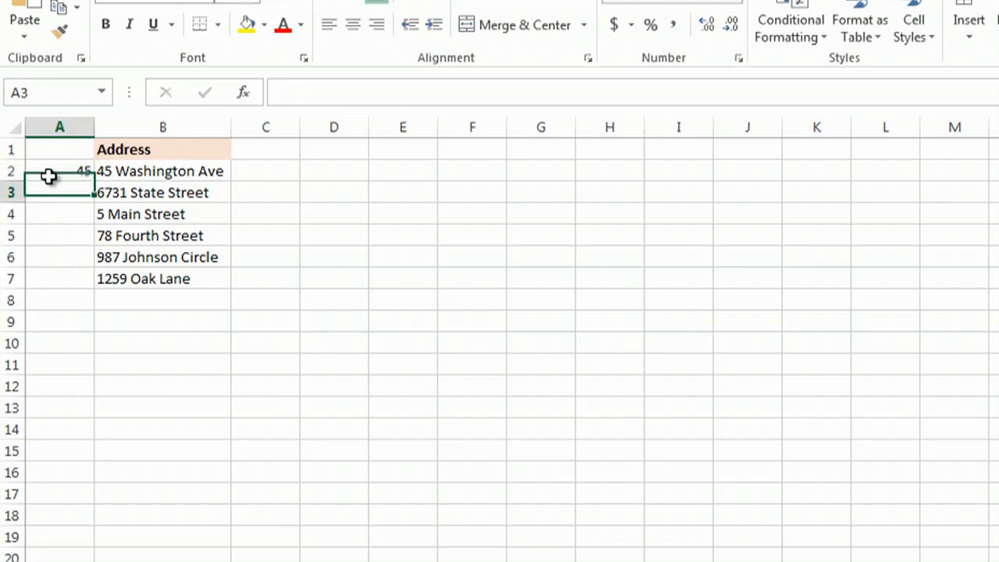
- Enter 6731 in A3 and accept Flash Fill for the remaining numbers (5, 78, 987, 1259)
{"action": "type", "text": "6731"}
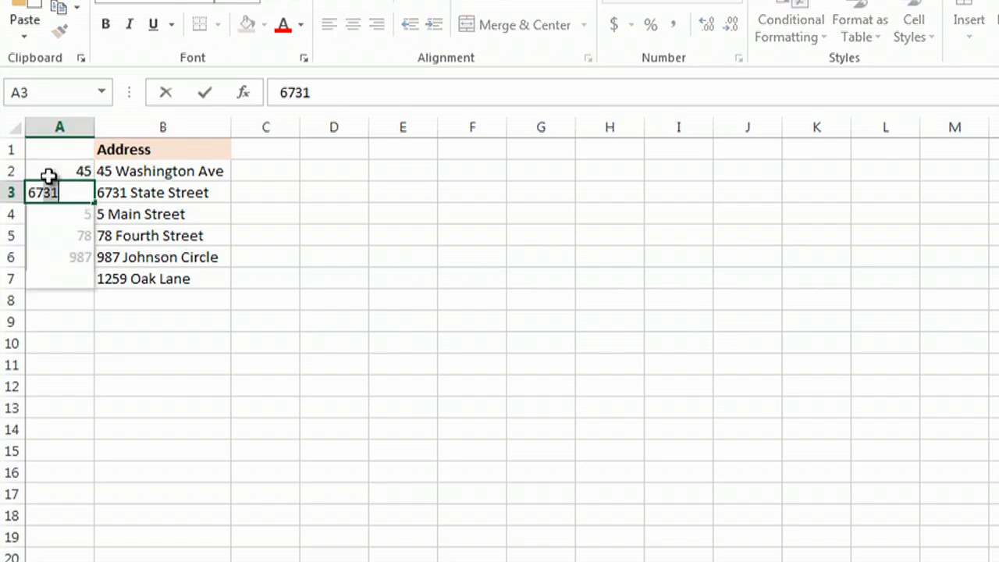
{"action": "key", "text": "enter"}
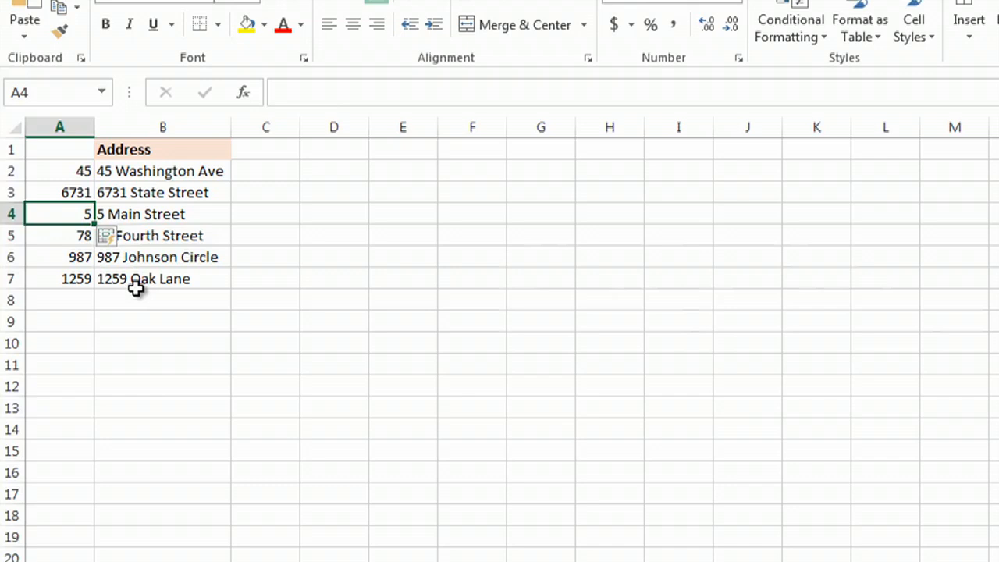
{"action": "left_click", "coordinate": [162, 278]}
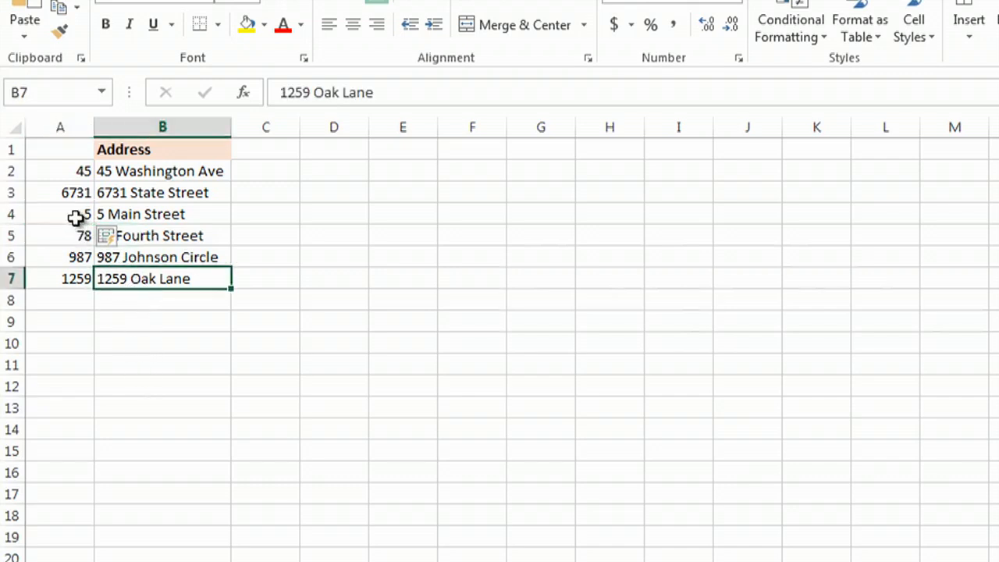
{"action": "mouse_move", "coordinate": [342, 275]}
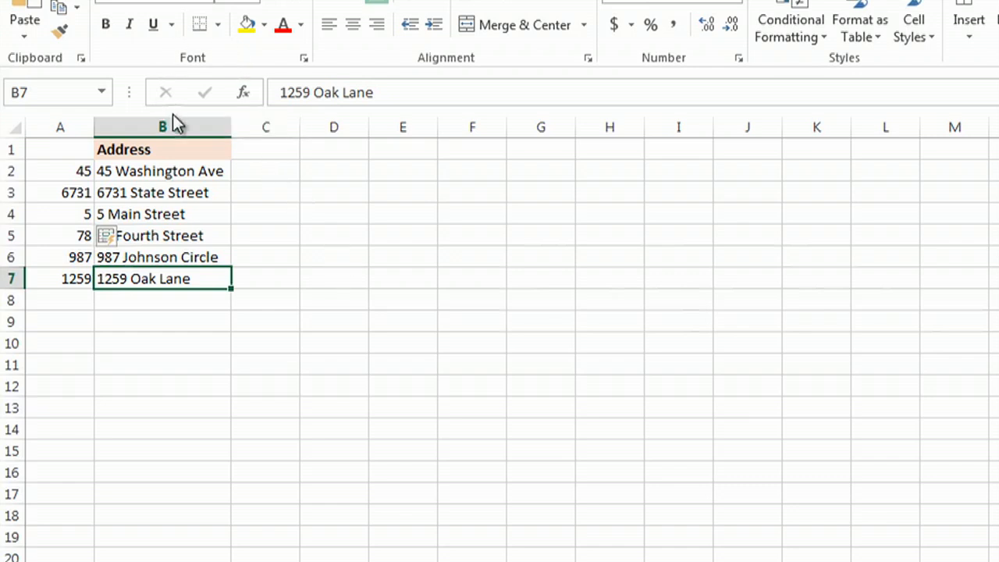
- Select the Address column B and launch Text to Columns from the Data ribbon
{"action": "left_click", "coordinate": [162, 127]}
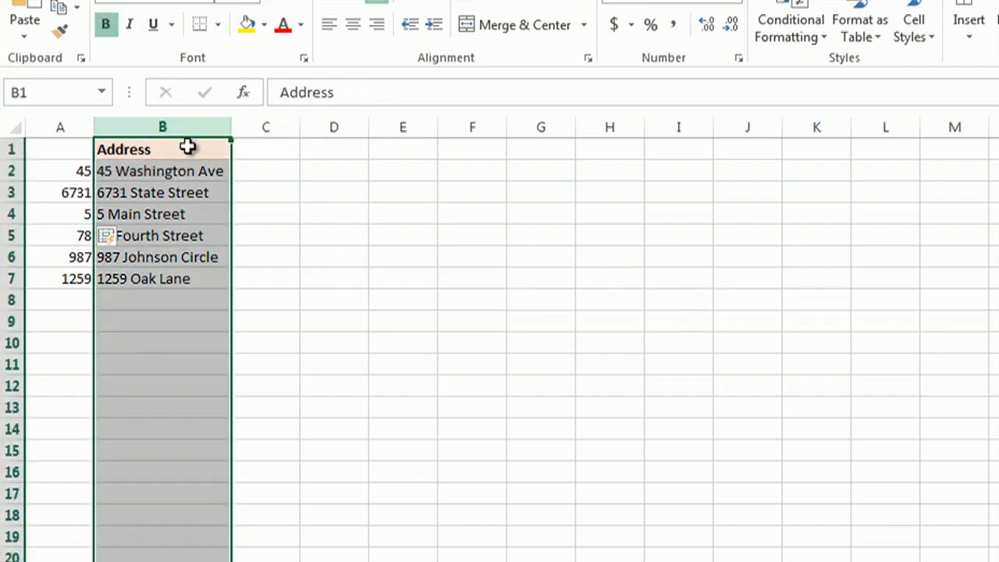
{"action": "mouse_move", "coordinate": [188, 206]}
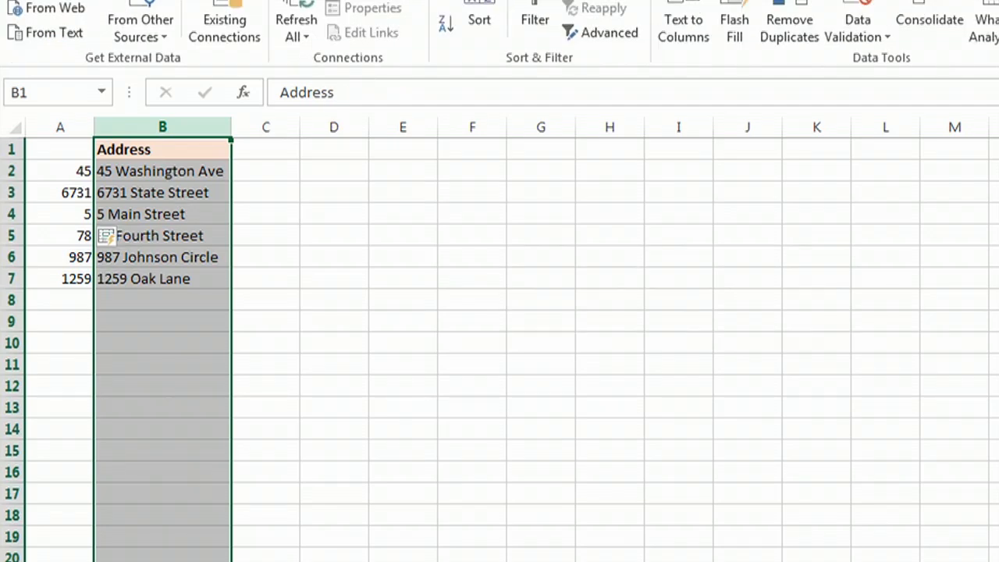
{"action": "mouse_move", "coordinate": [682, 29]}
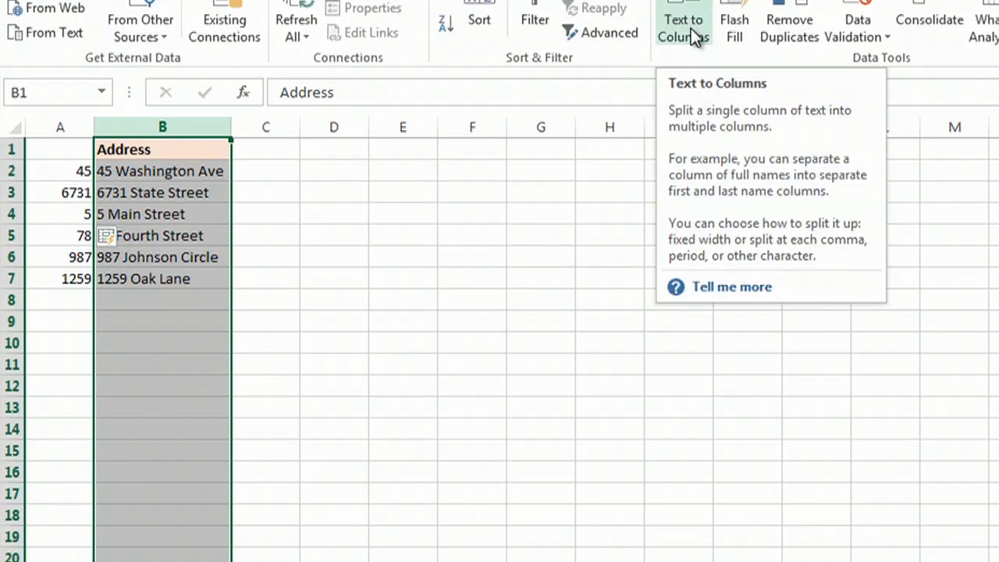
{"action": "left_click", "coordinate": [683, 28]}
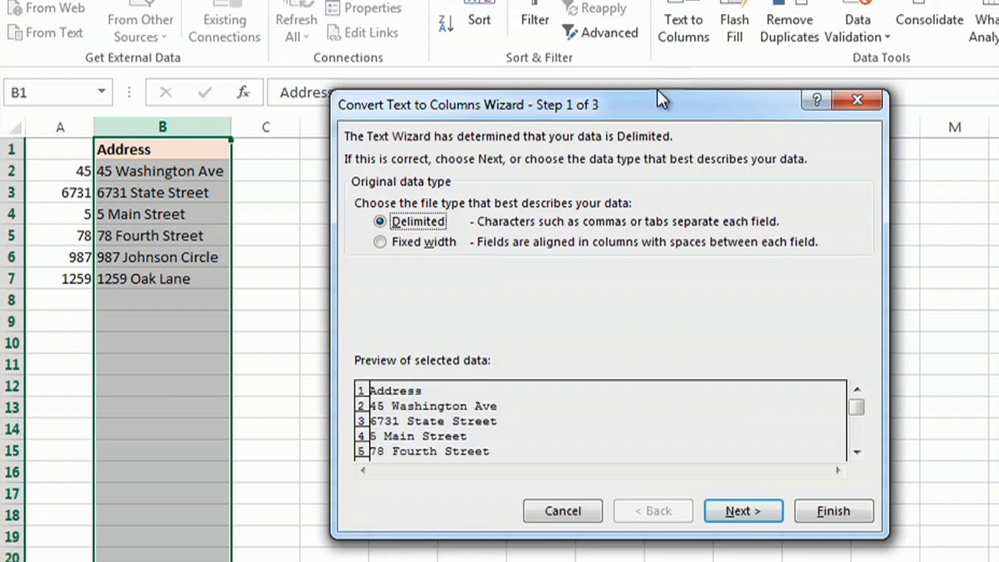
{"action": "mouse_move", "coordinate": [521, 412]}
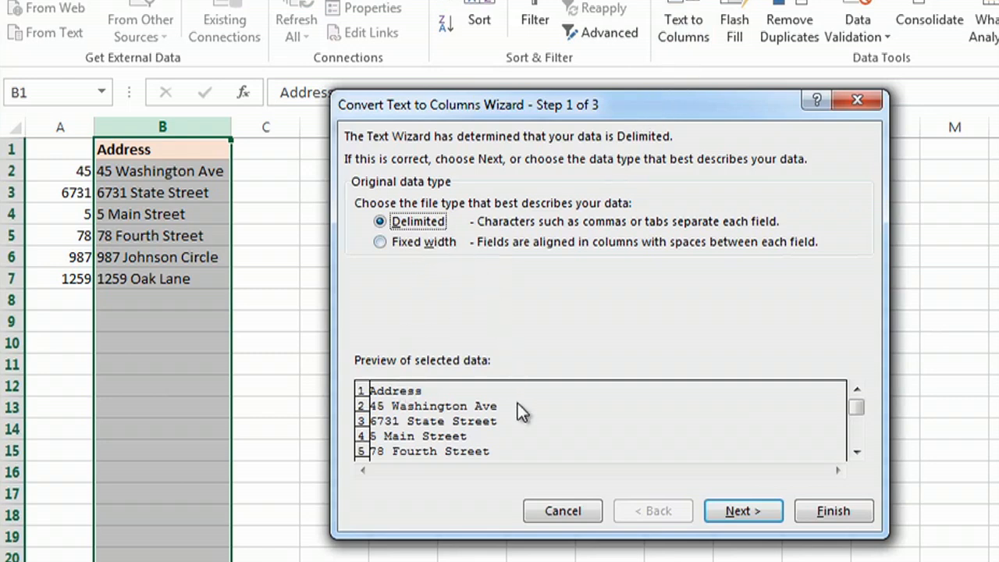
- Run the Delimited wizard with Space as separator, splitting addresses into columns B to D
{"action": "left_click", "coordinate": [743, 510]}
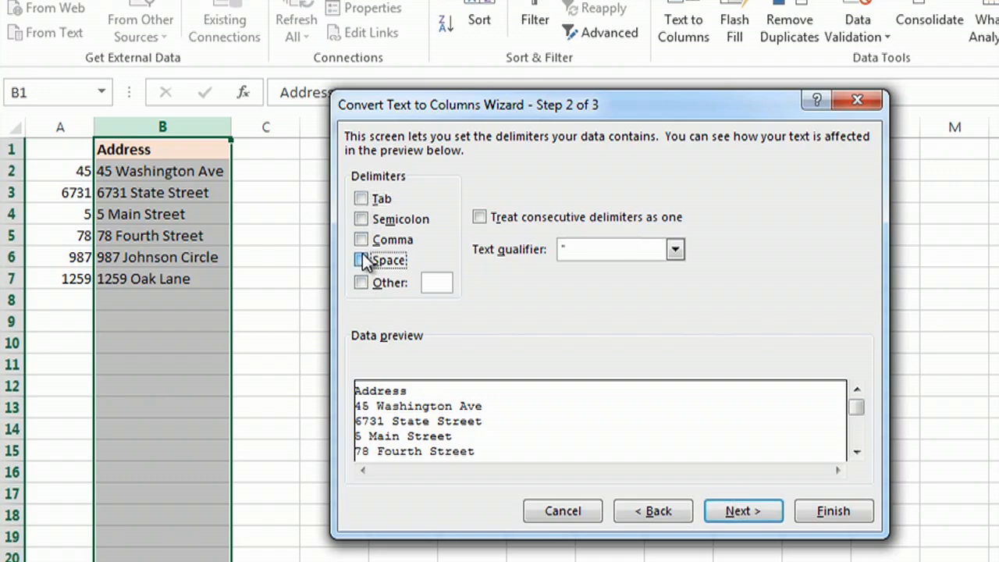
{"action": "left_click", "coordinate": [743, 511]}
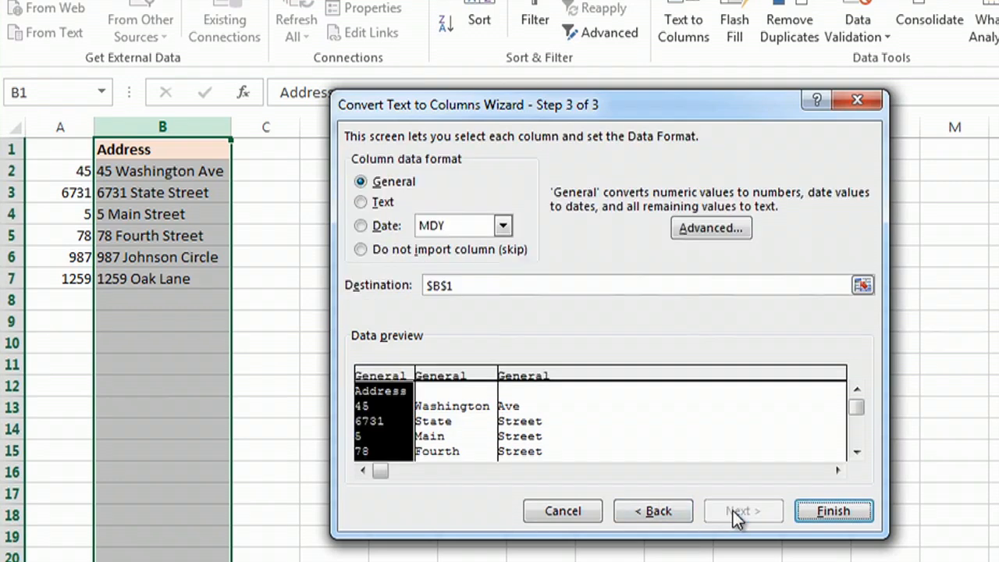
{"action": "left_click", "coordinate": [834, 511]}
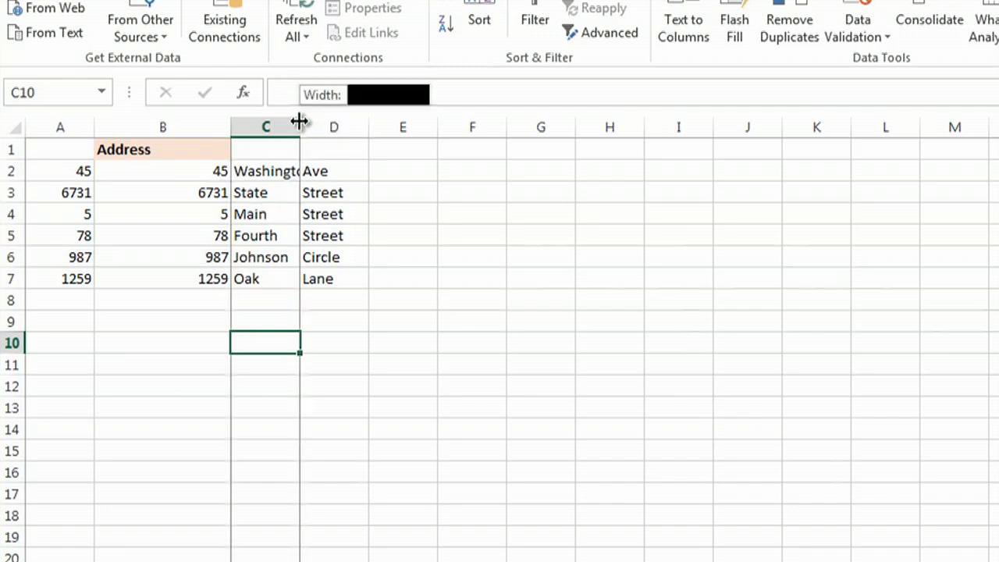
- Widen column C so street names like Washington display in full
{"action": "left_click_drag", "start_coordinate": [300, 126], "coordinate": [319, 127]}
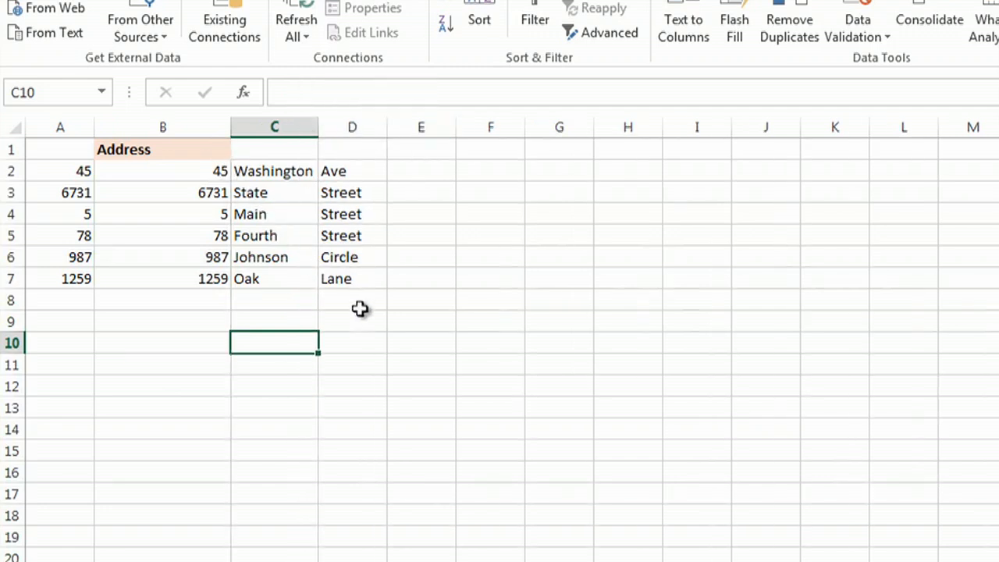
{"action": "mouse_move", "coordinate": [381, 297]}
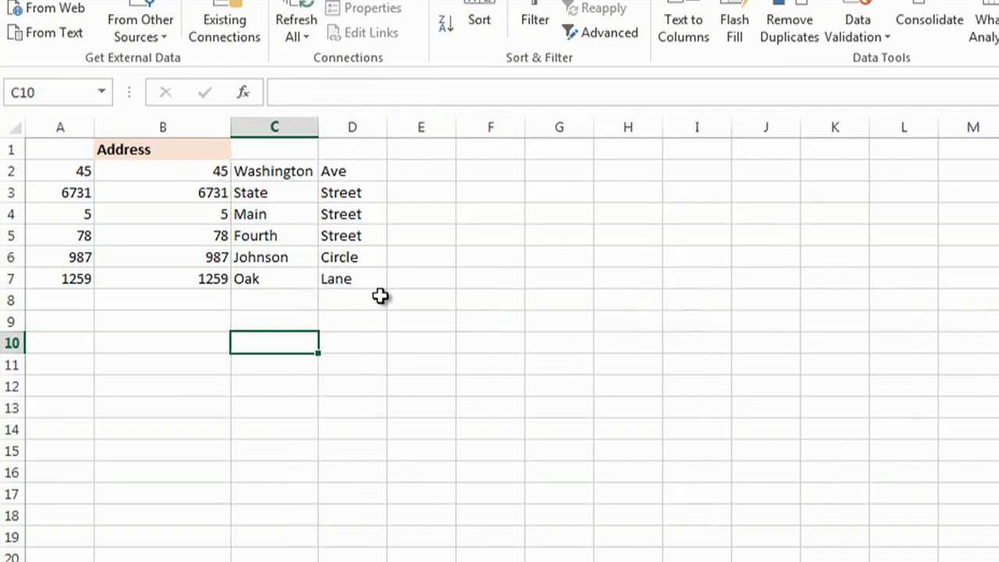